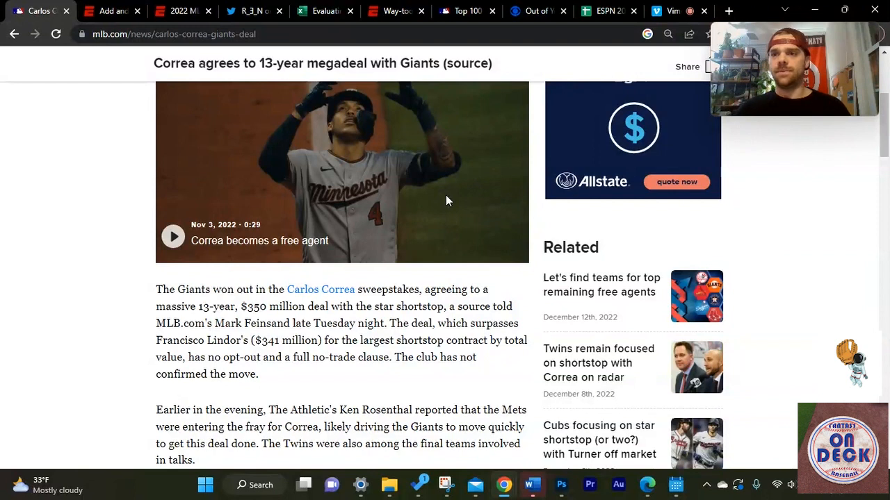
- Switch to the ESPN Add and Drop tab and scroll to the 2022 batting stats
{"action": "left_click", "coordinate": [111, 11]}
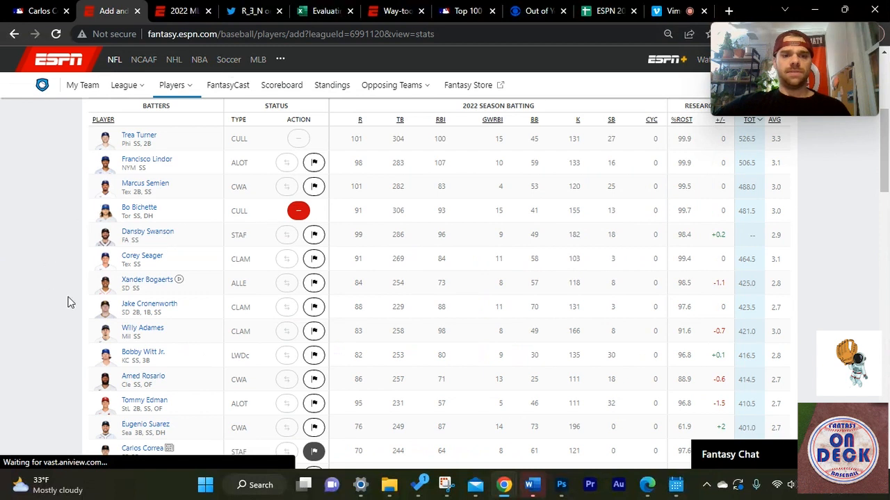
{"action": "scroll", "scroll_direction": "down", "scroll_amount": 3}
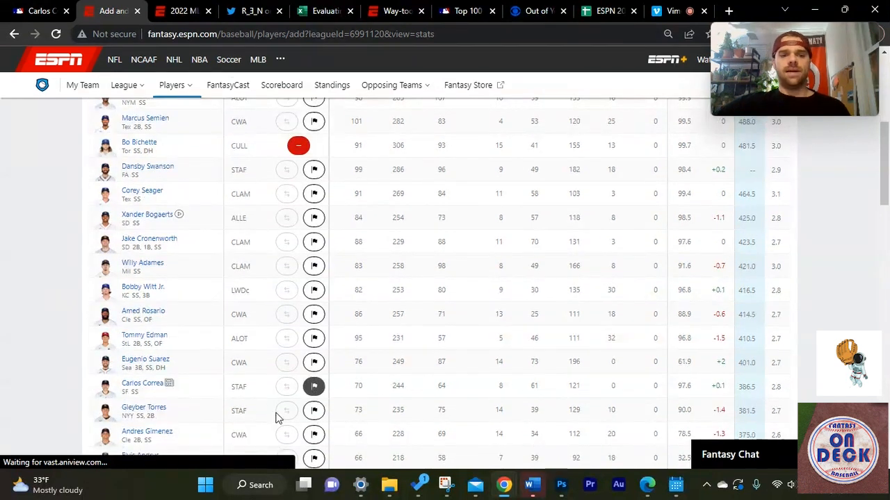
{"action": "mouse_move", "coordinate": [256, 365]}
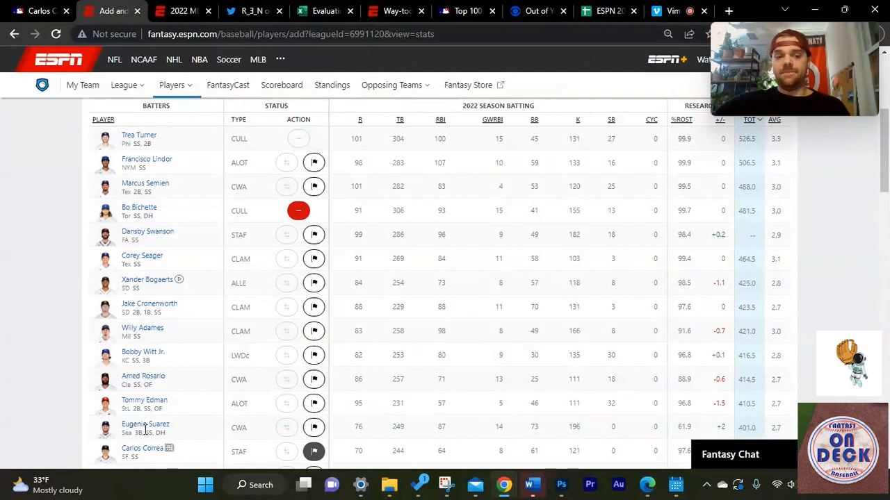
{"action": "left_click", "coordinate": [142, 449]}
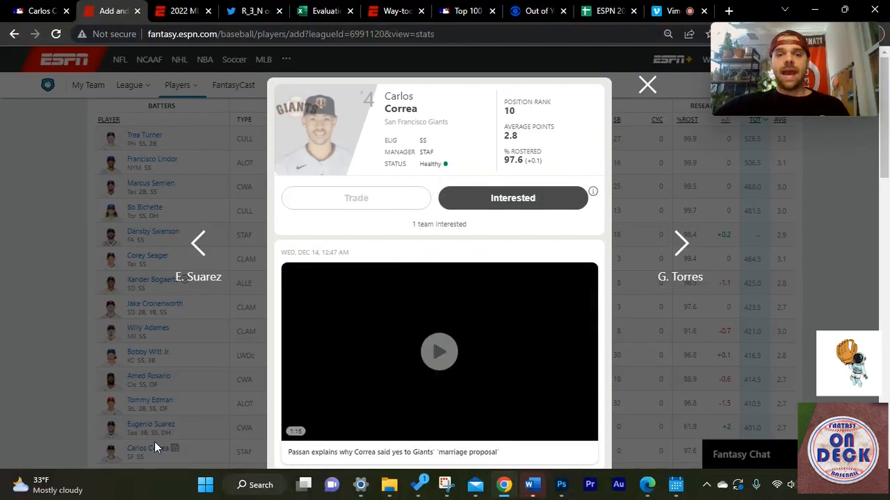
{"action": "scroll", "scroll_direction": "down", "scroll_amount": 3}
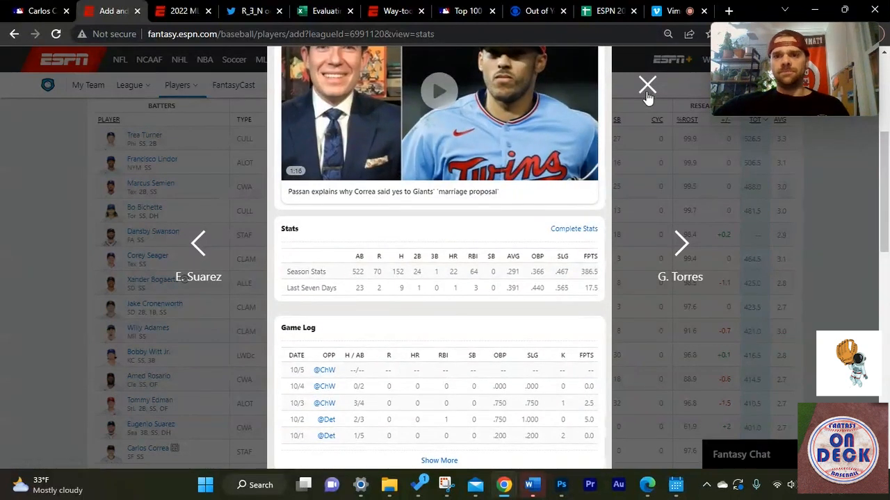
{"action": "left_click", "coordinate": [647, 86]}
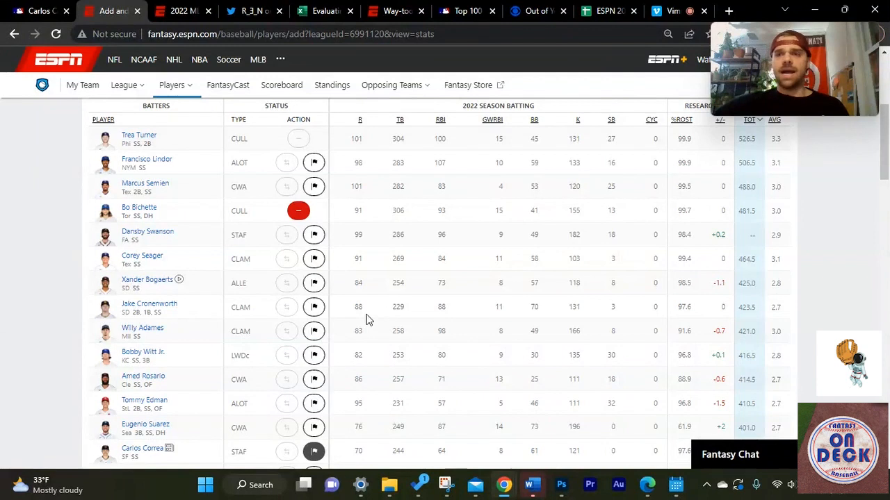
{"action": "mouse_move", "coordinate": [369, 309]}
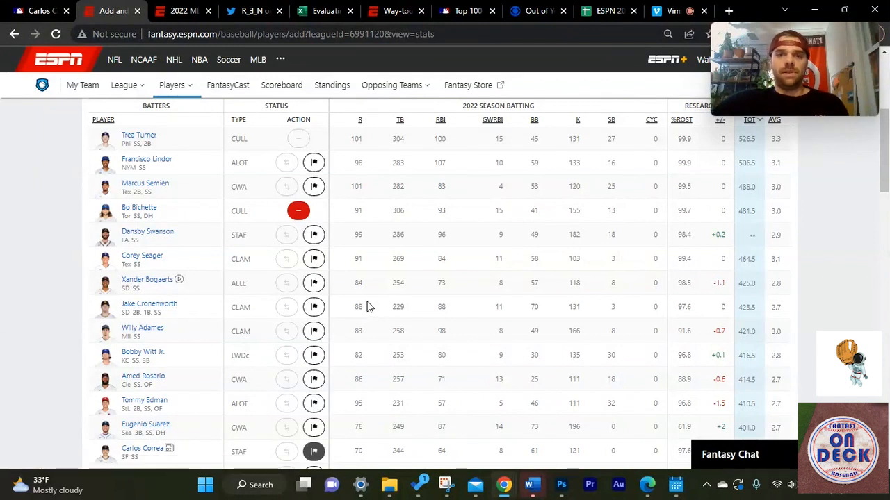
{"action": "mouse_move", "coordinate": [436, 262]}
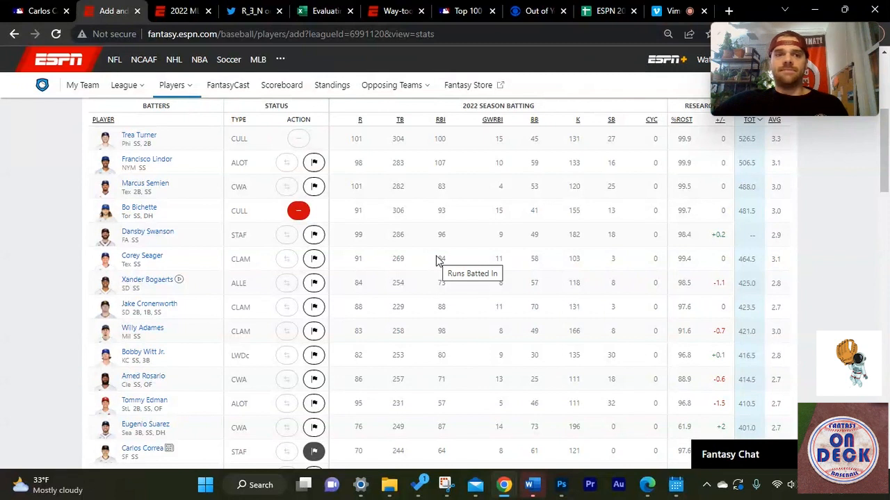
{"action": "mouse_move", "coordinate": [431, 253]}
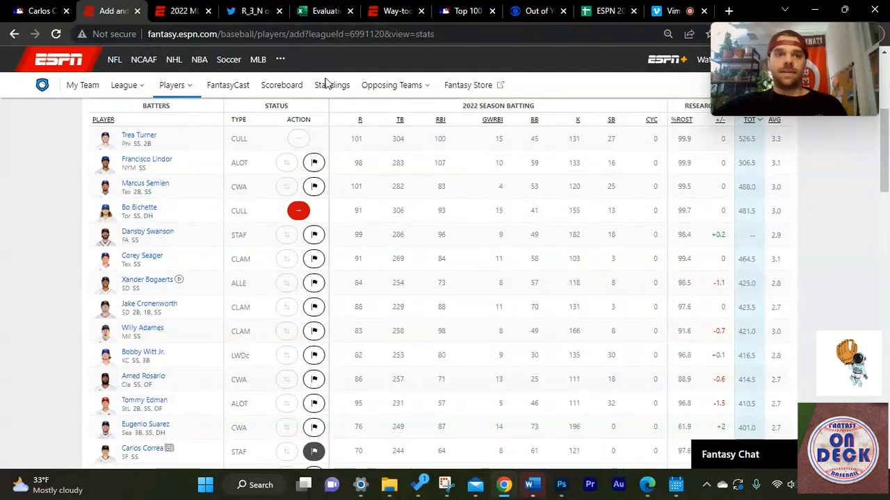
- Switch to the ESPN '2022 MLB' team batting stats tab
{"action": "left_click", "coordinate": [182, 11]}
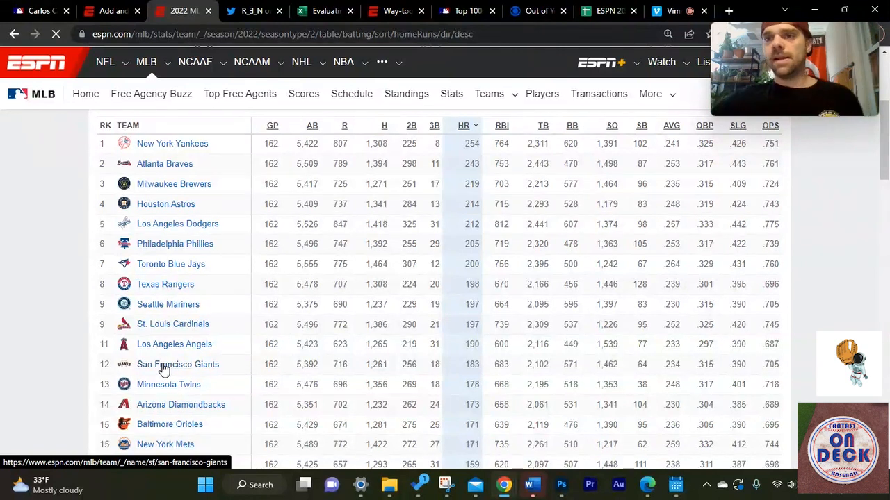
{"action": "mouse_move", "coordinate": [178, 335]}
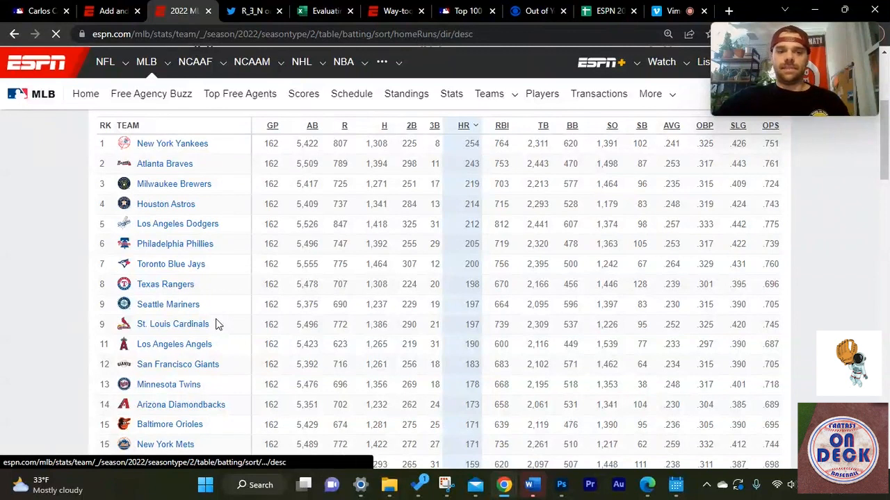
{"action": "mouse_move", "coordinate": [225, 289]}
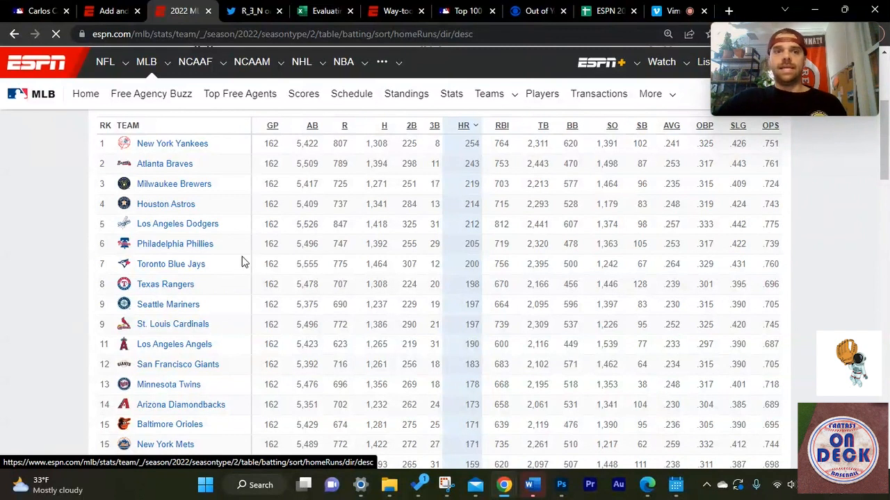
- Switch to the Twitter tab with the Giants NLDS lineup prediction
{"action": "left_click", "coordinate": [250, 12]}
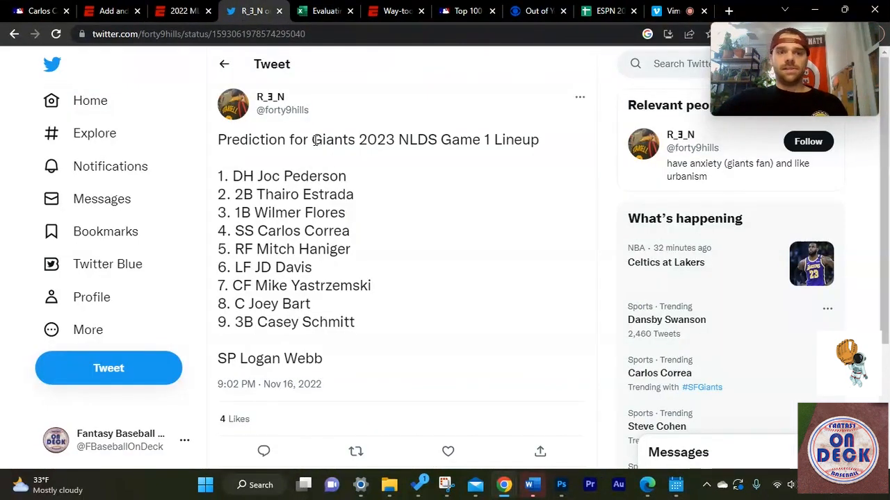
{"action": "mouse_move", "coordinate": [362, 167]}
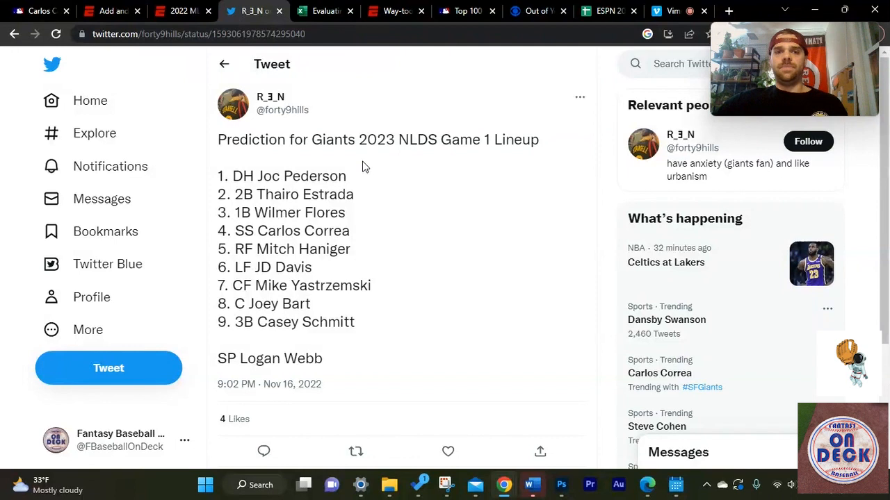
{"action": "mouse_move", "coordinate": [381, 243]}
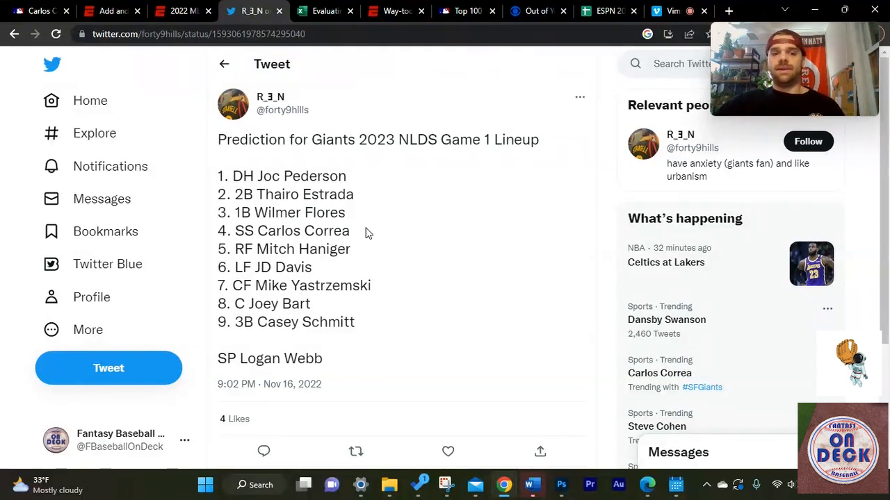
{"action": "mouse_move", "coordinate": [407, 108]}
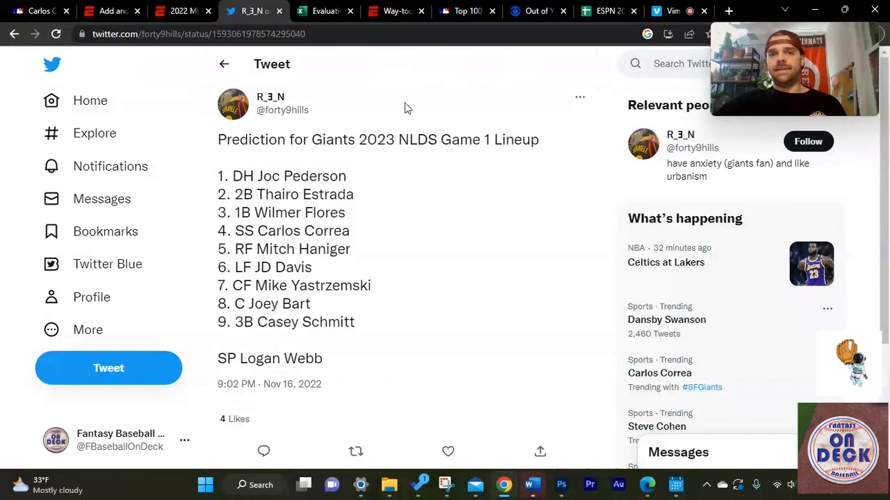
- View and close Marco Luciano's Top 100 prospect card, then return to the Giants tweet
{"action": "left_click", "coordinate": [466, 11]}
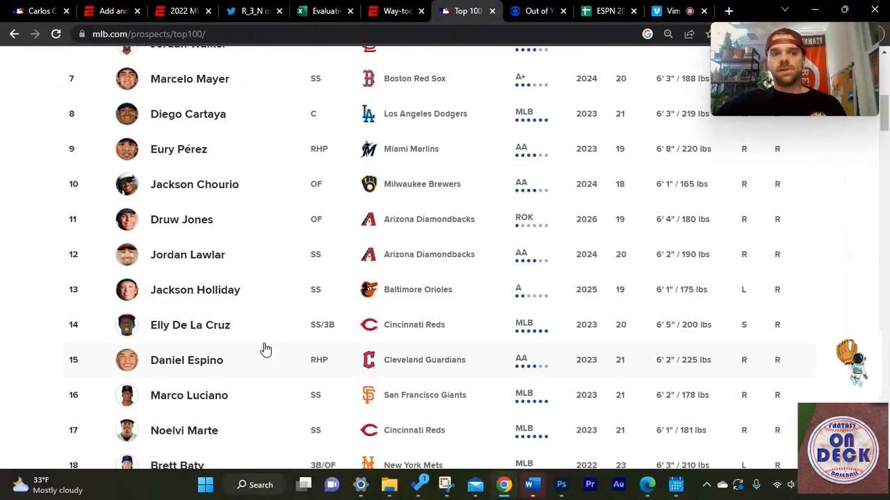
{"action": "mouse_move", "coordinate": [242, 398]}
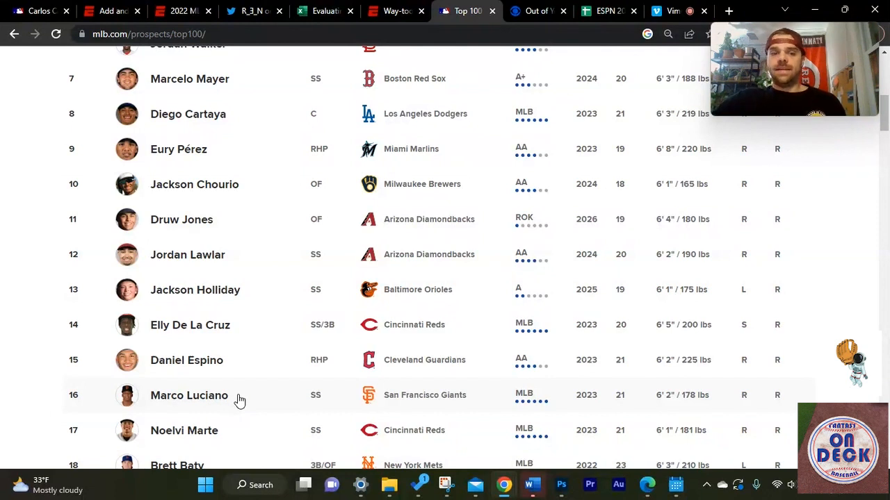
{"action": "left_click", "coordinate": [188, 394]}
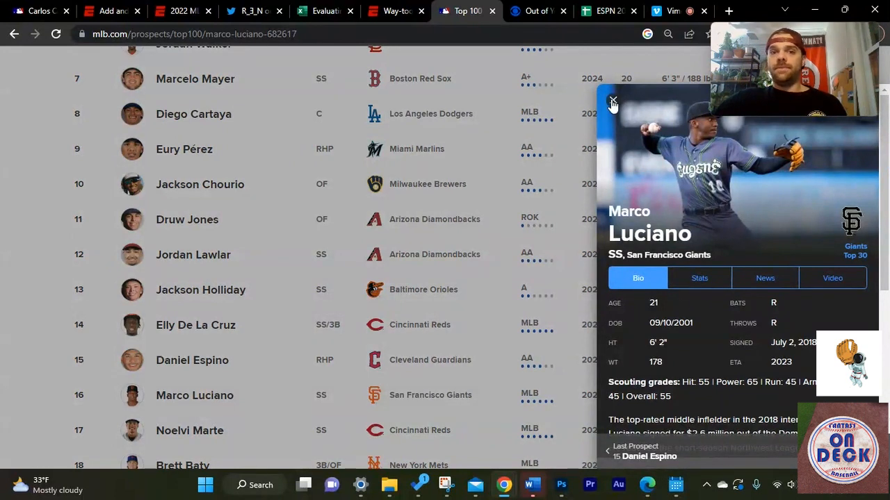
{"action": "left_click", "coordinate": [612, 101]}
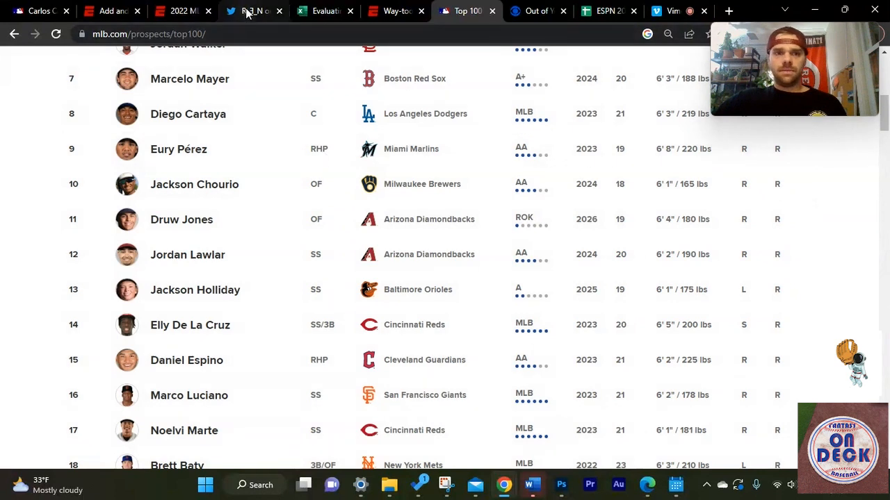
{"action": "left_click", "coordinate": [247, 11]}
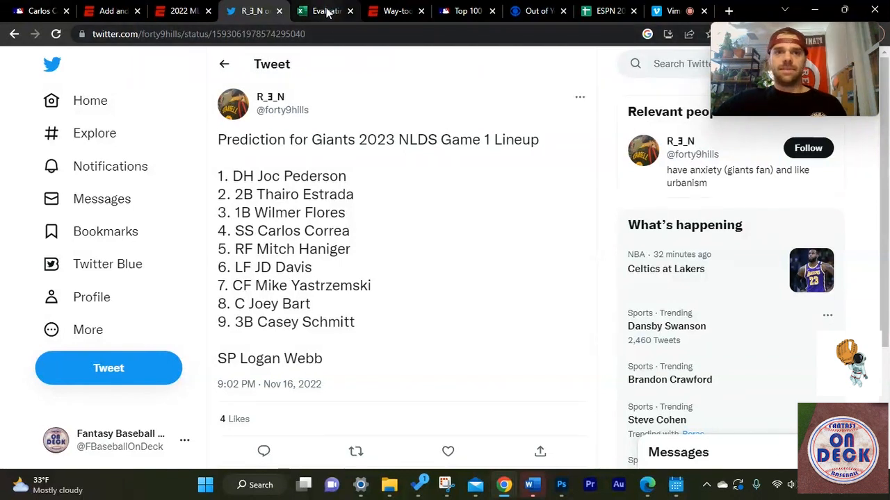
- Sort the Excel batters value table by FPTS, largest to smallest
{"action": "left_click", "coordinate": [323, 11]}
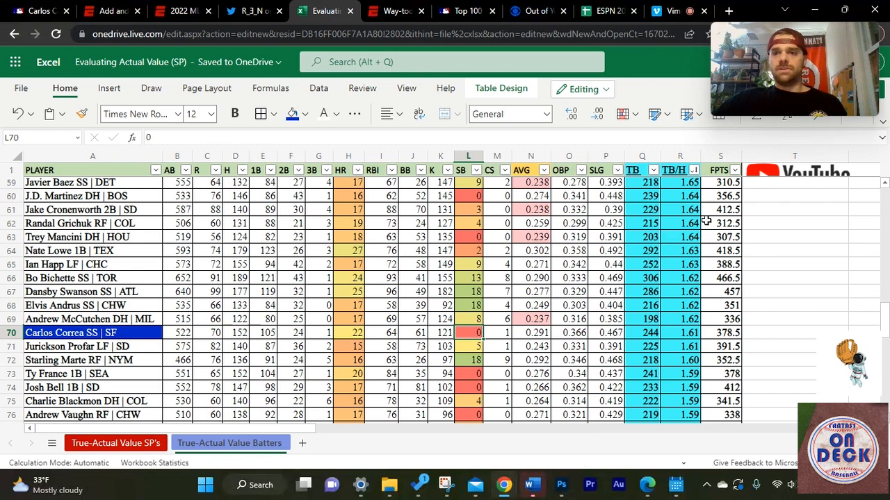
{"action": "left_click", "coordinate": [733, 170]}
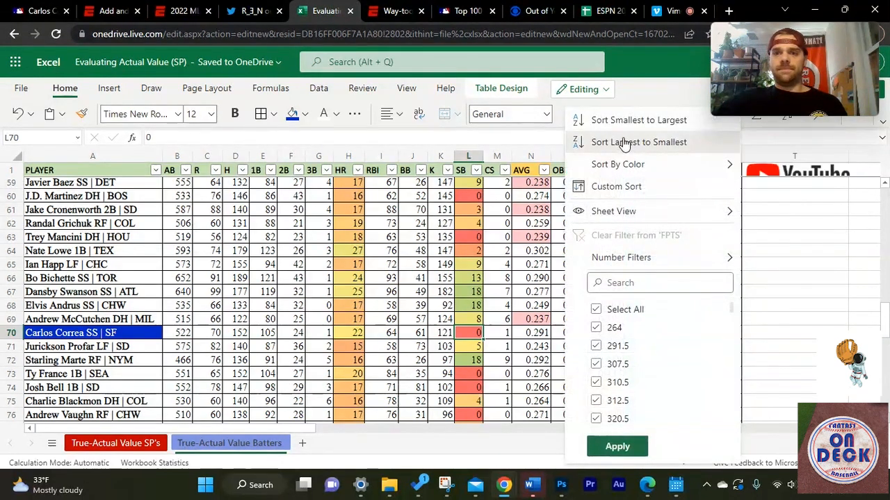
{"action": "left_click", "coordinate": [638, 142]}
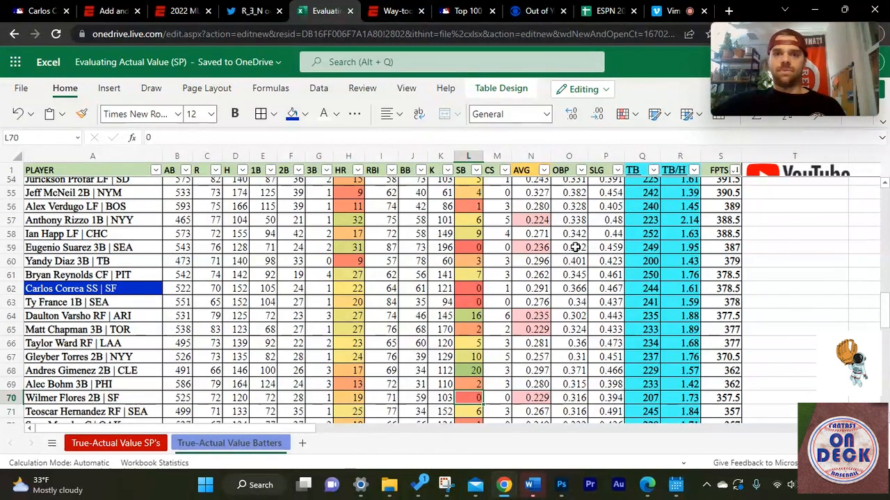
{"action": "mouse_move", "coordinate": [367, 174]}
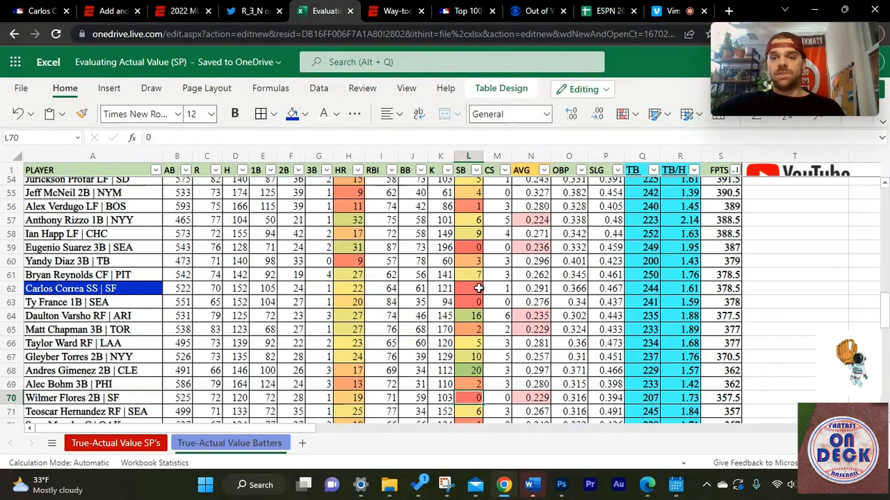
{"action": "left_click", "coordinate": [652, 169]}
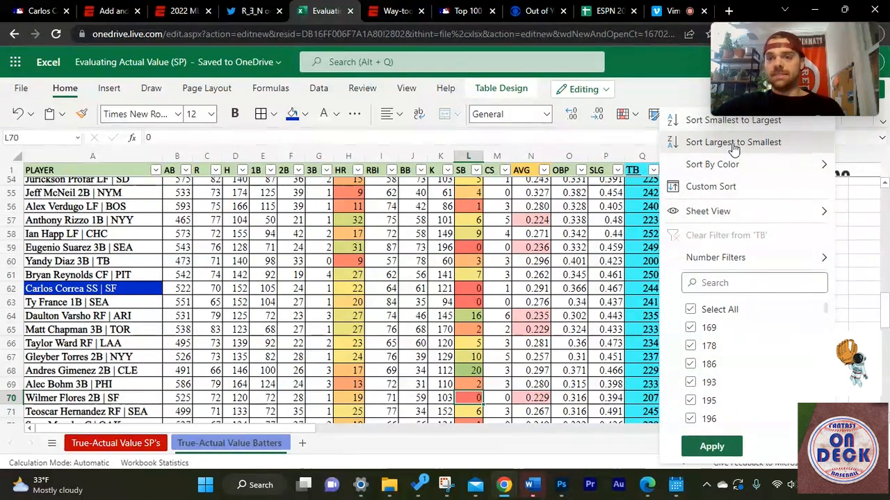
{"action": "left_click", "coordinate": [732, 142]}
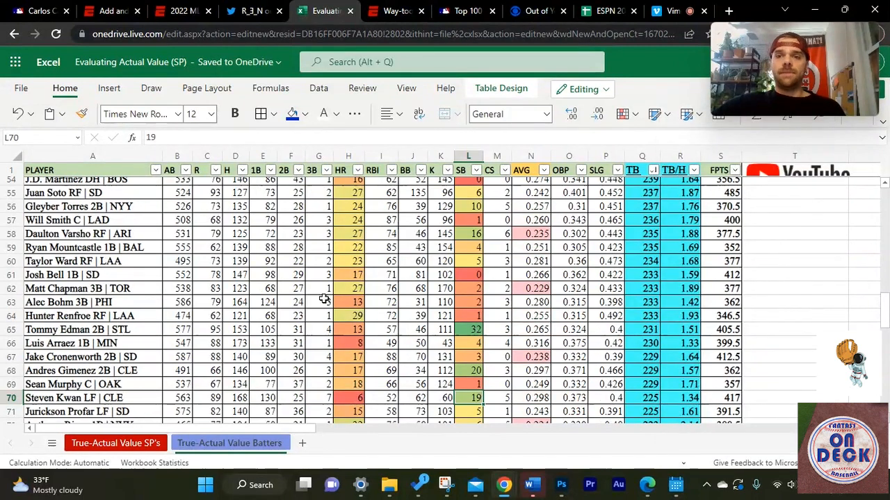
{"action": "mouse_move", "coordinate": [211, 275]}
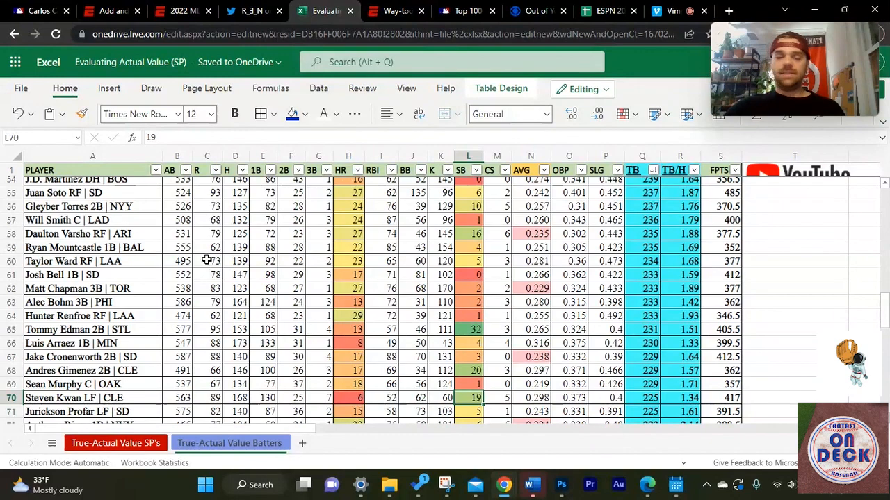
{"action": "scroll", "scroll_direction": "down", "scroll_amount": 3}
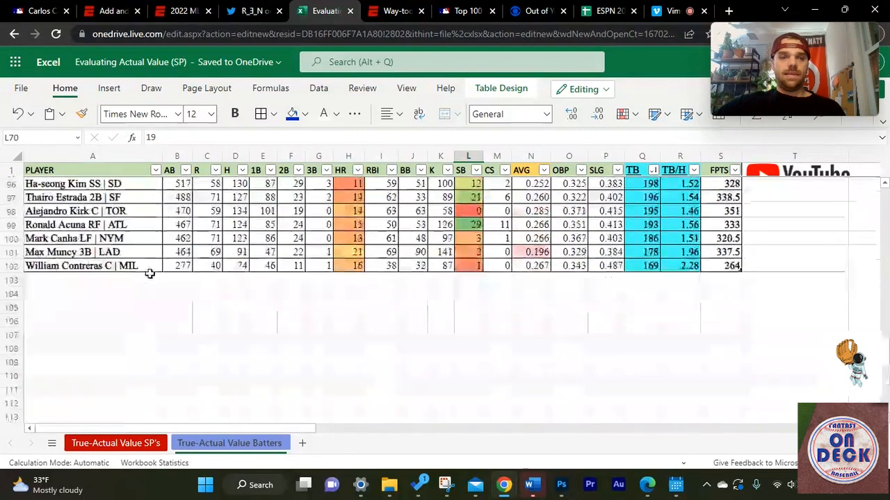
{"action": "scroll", "scroll_direction": "up", "scroll_amount": 3}
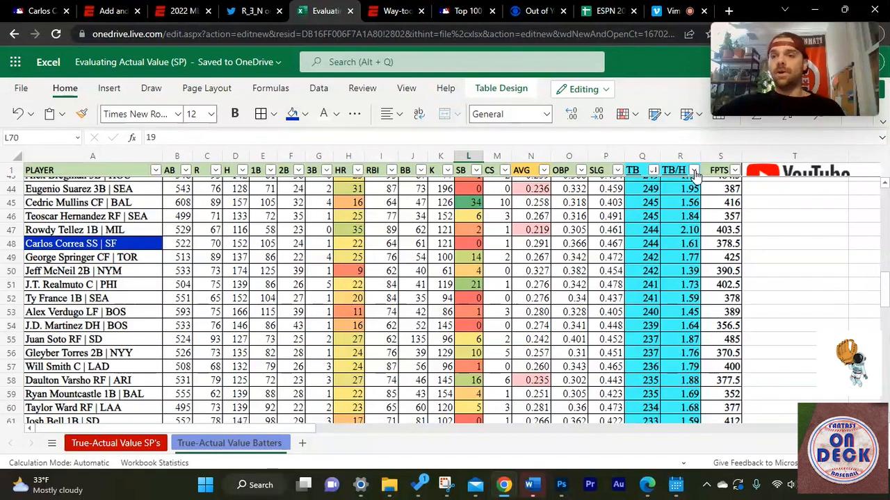
{"action": "mouse_move", "coordinate": [693, 171]}
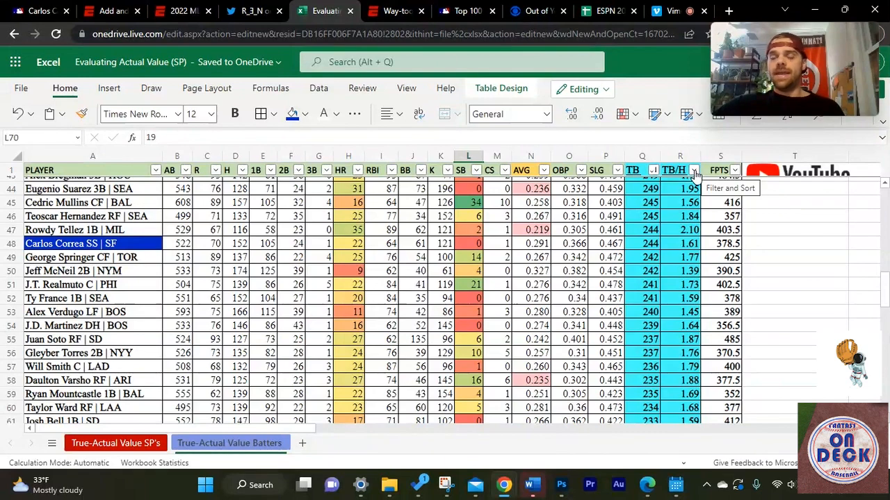
{"action": "scroll", "scroll_direction": "down", "scroll_amount": 3}
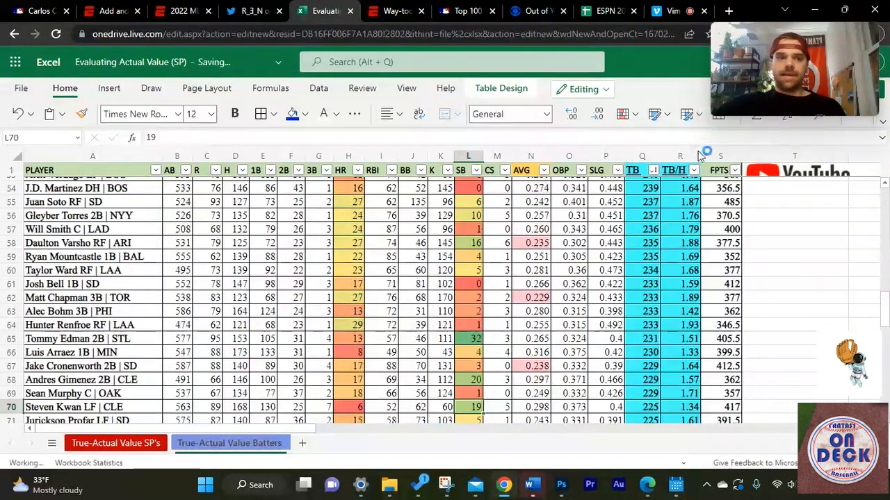
- Scroll down the TB/H-sorted batter table to Carlos Correa at 1.61
{"action": "scroll", "scroll_direction": "down", "scroll_amount": 3}
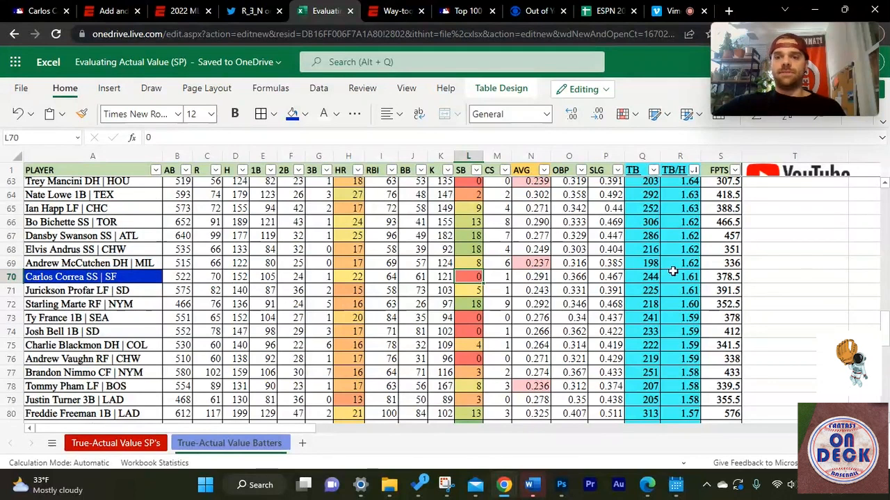
{"action": "mouse_move", "coordinate": [664, 264]}
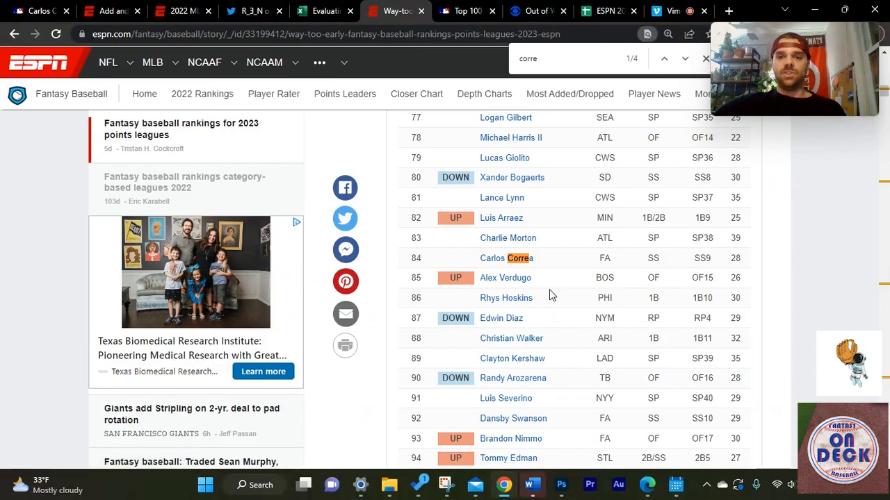
{"action": "mouse_move", "coordinate": [545, 261]}
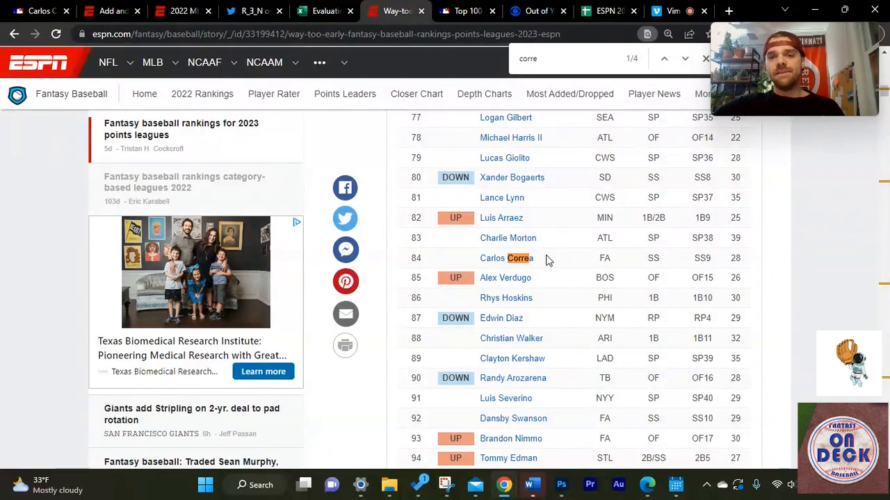
{"action": "mouse_move", "coordinate": [531, 232]}
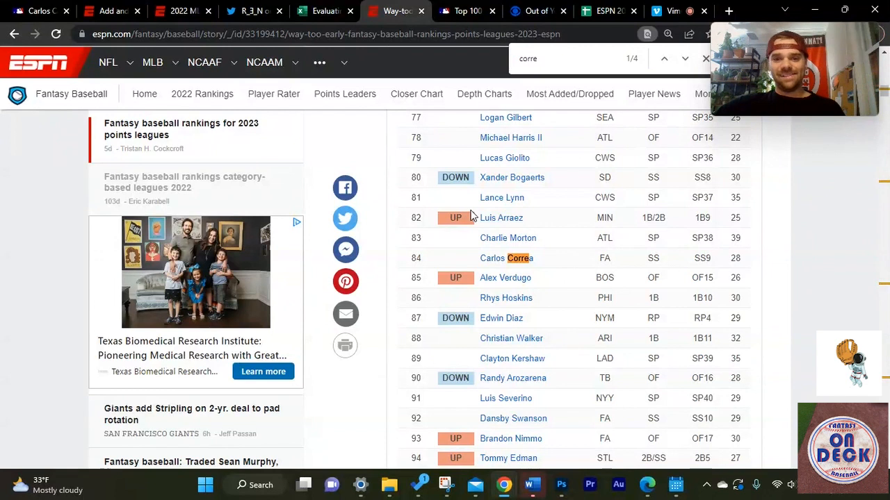
{"action": "mouse_move", "coordinate": [542, 239]}
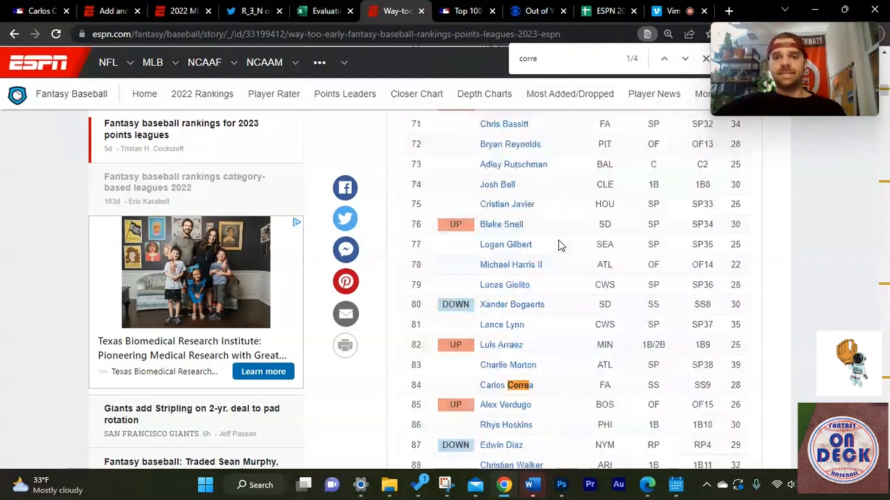
- Scroll the 2023 rankings and jump to Correa's match at 84 overall, SS9
{"action": "scroll", "scroll_direction": "down", "scroll_amount": 3}
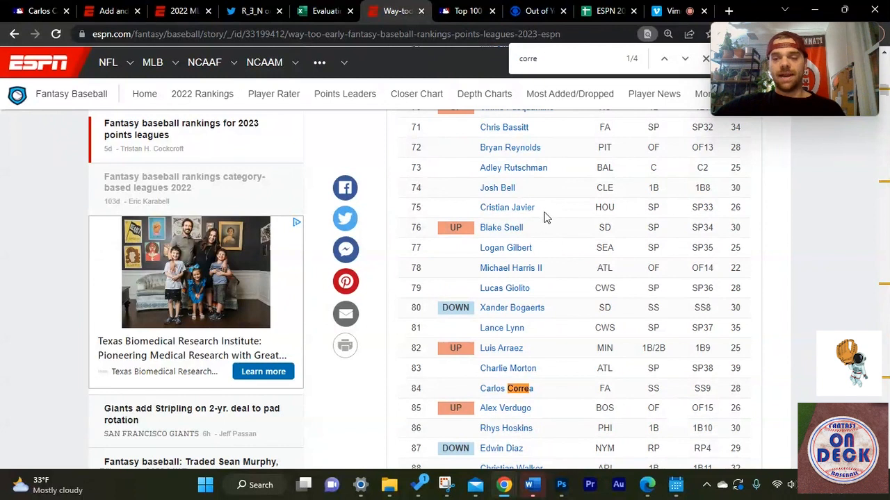
{"action": "scroll", "scroll_direction": "down", "scroll_amount": 3}
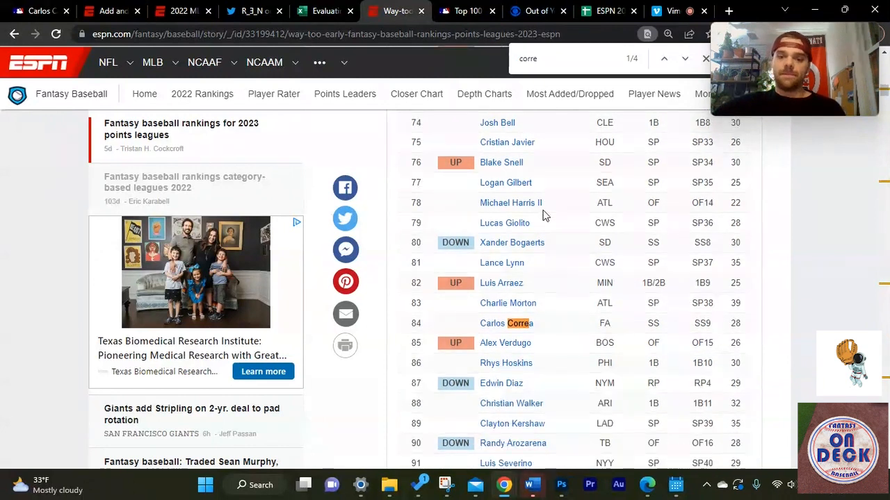
{"action": "mouse_move", "coordinate": [553, 313]}
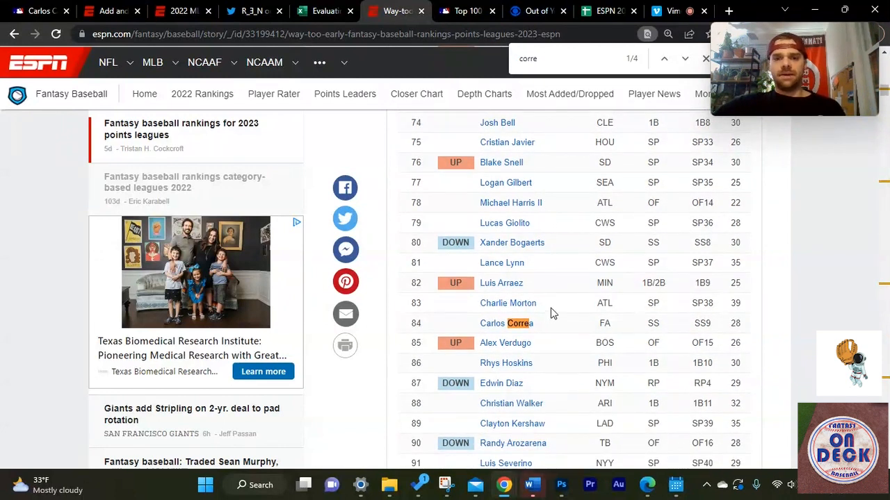
{"action": "mouse_move", "coordinate": [548, 332]}
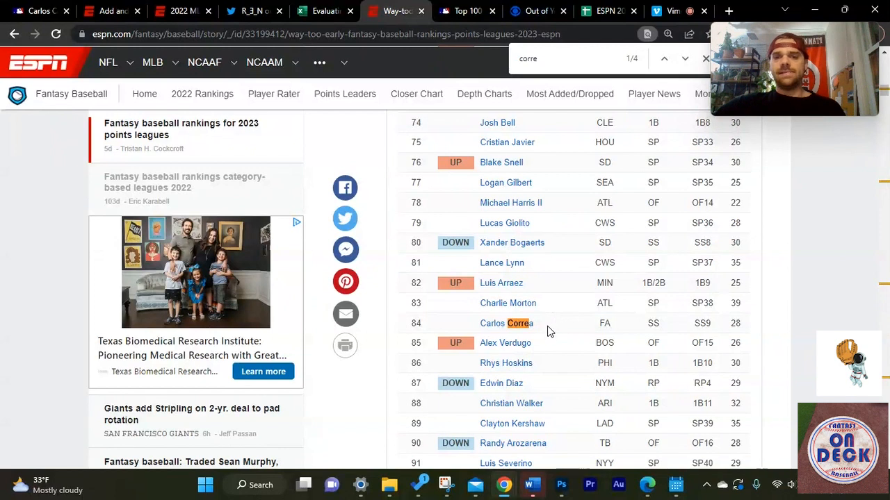
{"action": "mouse_move", "coordinate": [569, 94]}
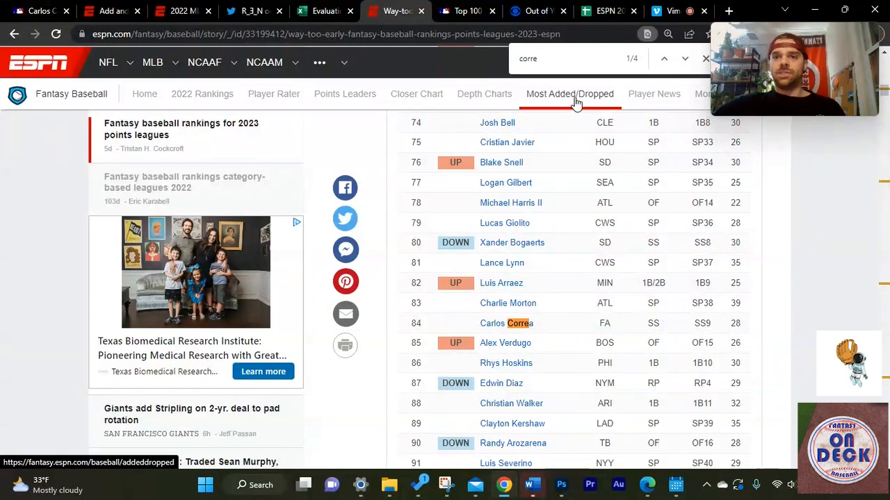
{"action": "left_click", "coordinate": [685, 58]}
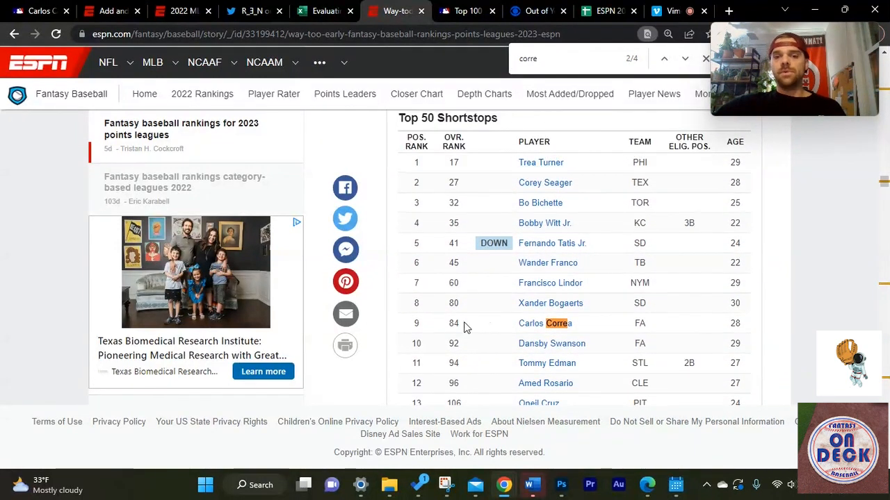
{"action": "mouse_move", "coordinate": [473, 327]}
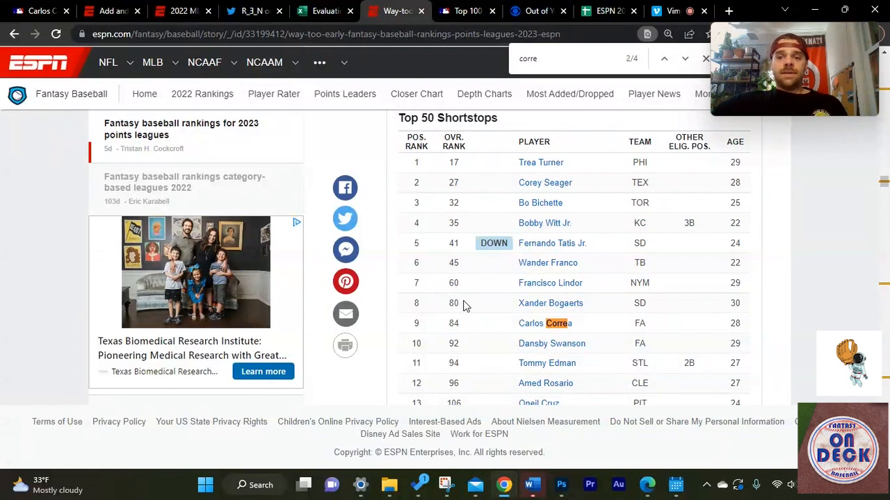
{"action": "mouse_move", "coordinate": [746, 333]}
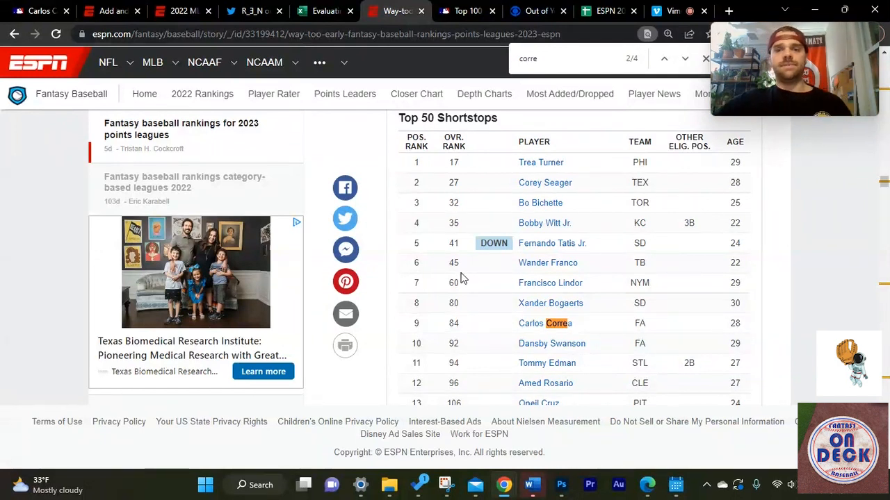
{"action": "mouse_move", "coordinate": [594, 320]}
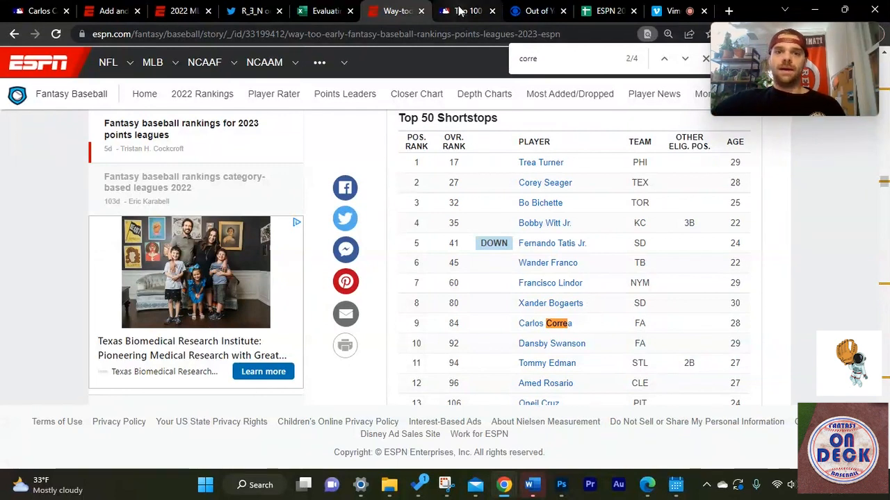
- Pass through the MLB Top 100 tab to the CBS Sports player stats tab
{"action": "left_click", "coordinate": [465, 10]}
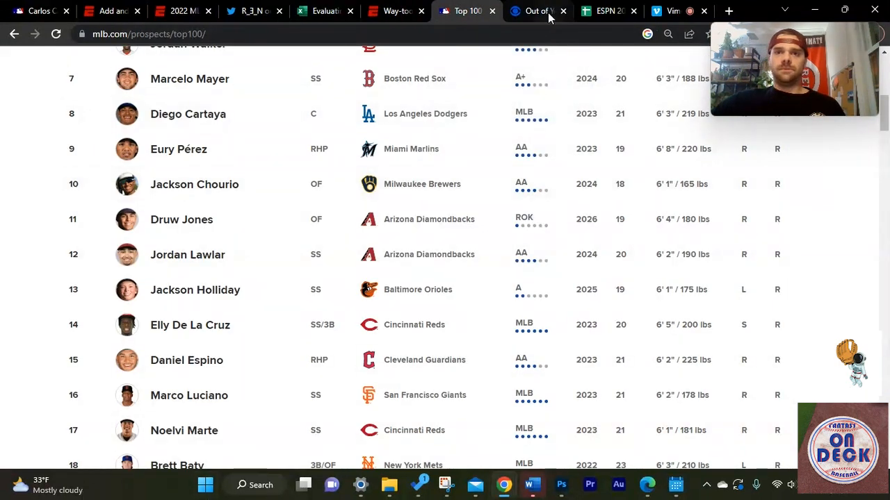
{"action": "left_click", "coordinate": [535, 11]}
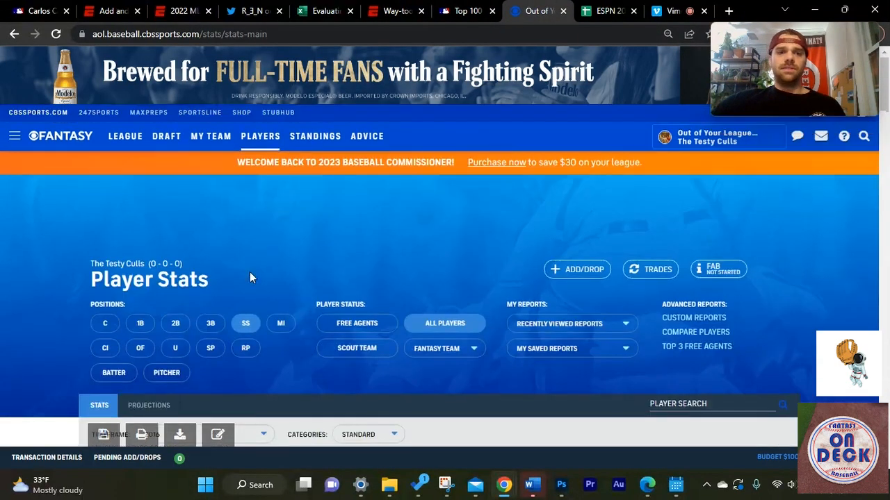
- Scroll to Correa's 2016 row: 20 HR, 96 RBI, 683 FPTS
{"action": "scroll", "scroll_direction": "down", "scroll_amount": 3}
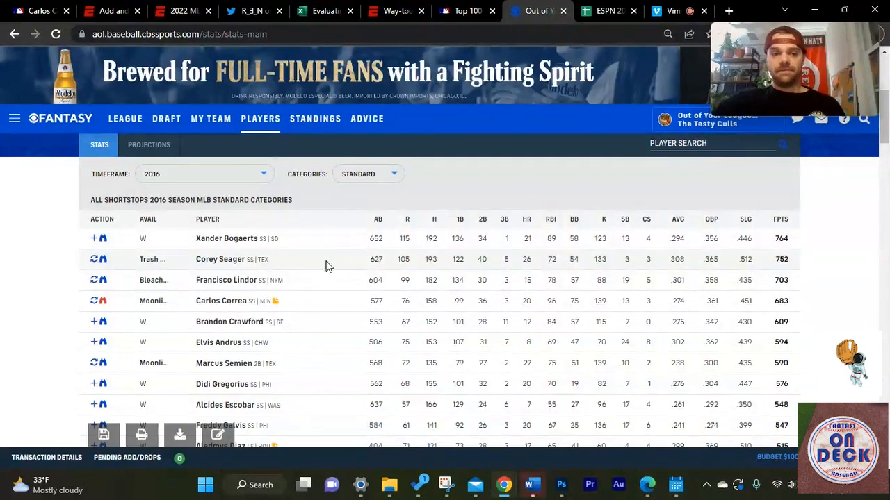
{"action": "mouse_move", "coordinate": [320, 307]}
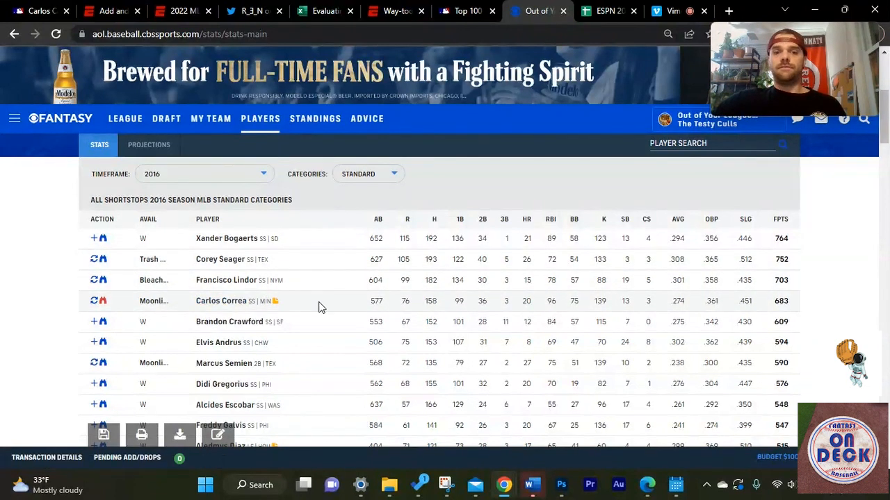
{"action": "mouse_move", "coordinate": [362, 304]}
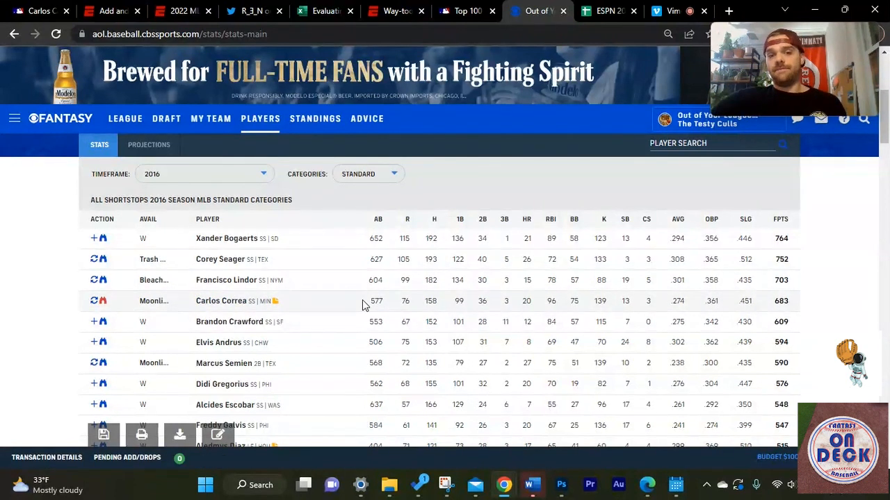
{"action": "mouse_move", "coordinate": [532, 305]}
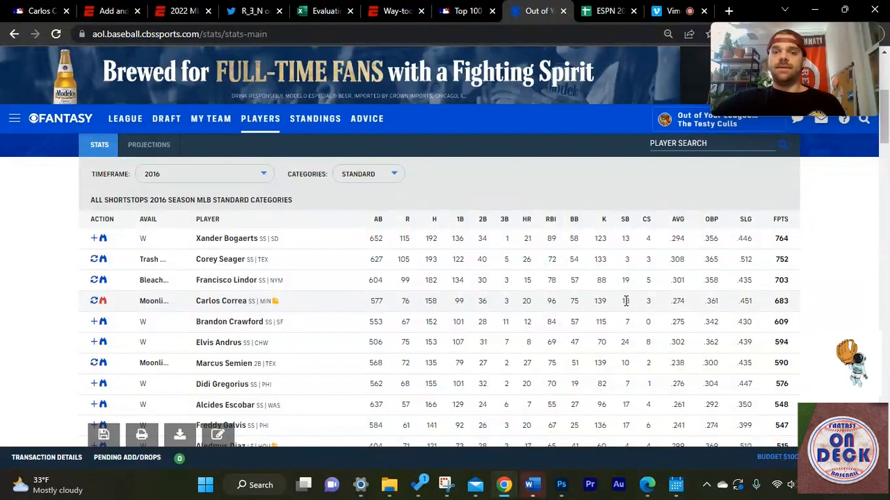
{"action": "mouse_move", "coordinate": [469, 308]}
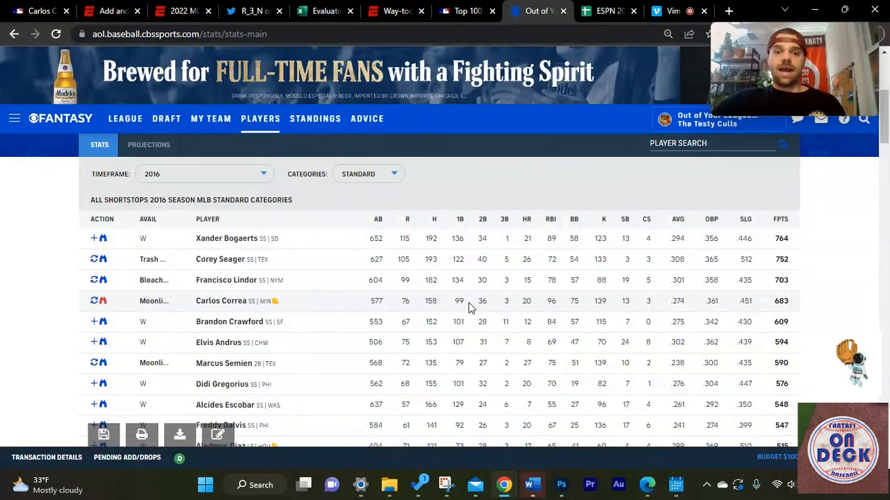
{"action": "mouse_move", "coordinate": [504, 304]}
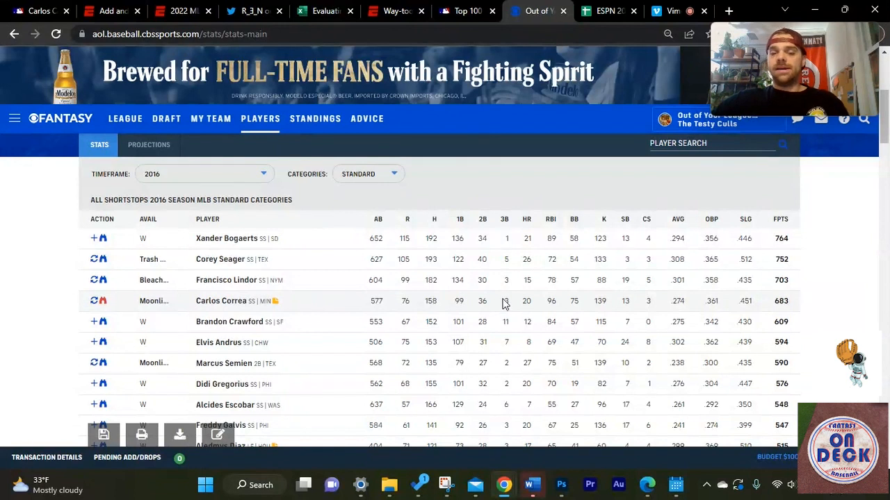
{"action": "mouse_move", "coordinate": [307, 303]}
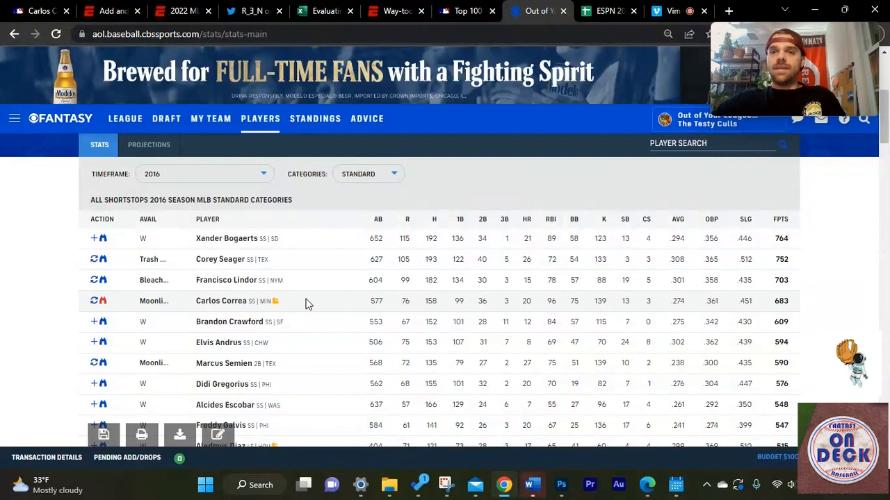
{"action": "mouse_move", "coordinate": [391, 190]}
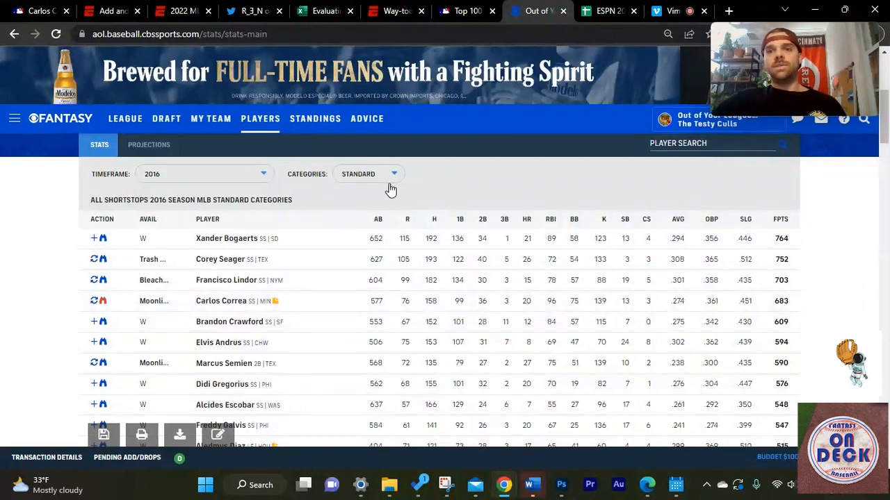
{"action": "mouse_move", "coordinate": [396, 11]}
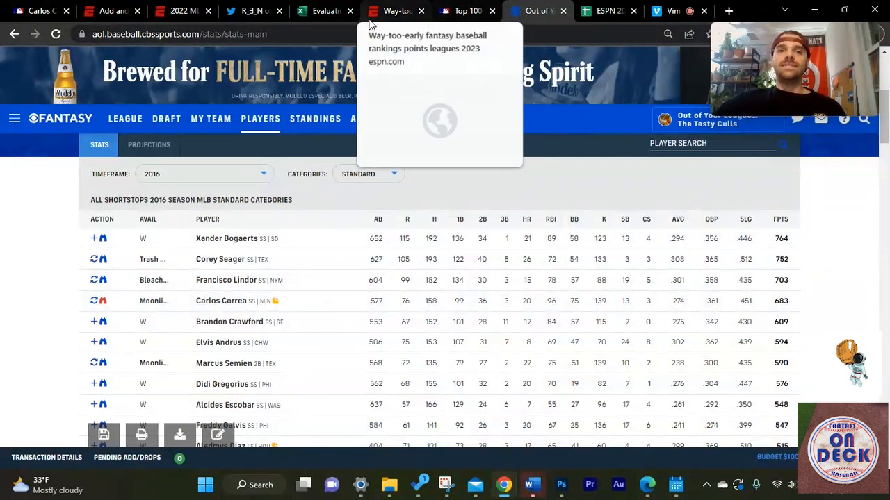